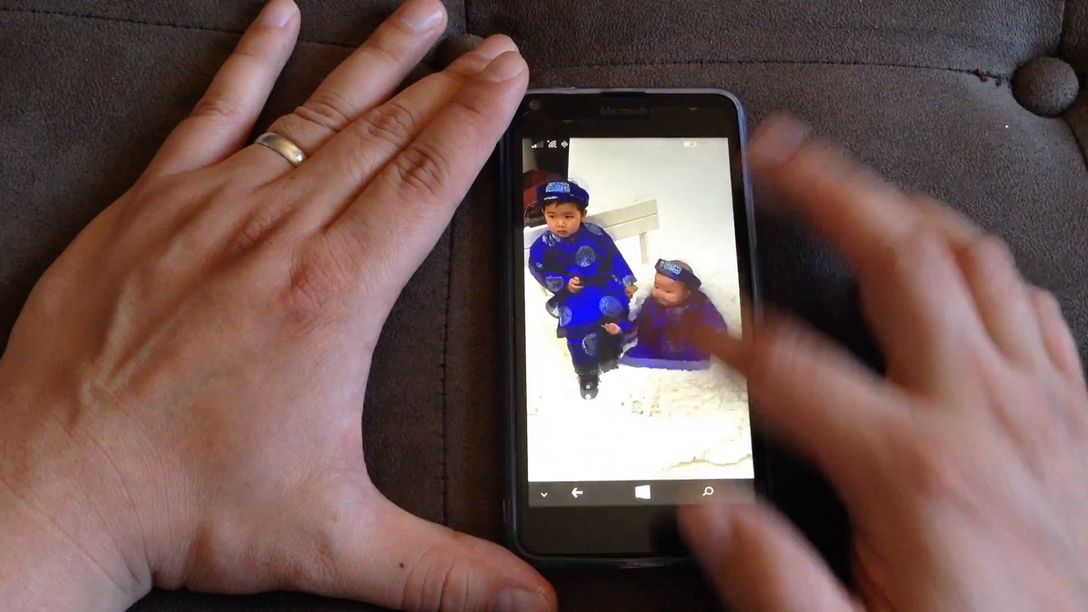
Reach the navigation bar page under input+accessibility in Settings
{"action": "left_click", "coordinate": [643, 491]}
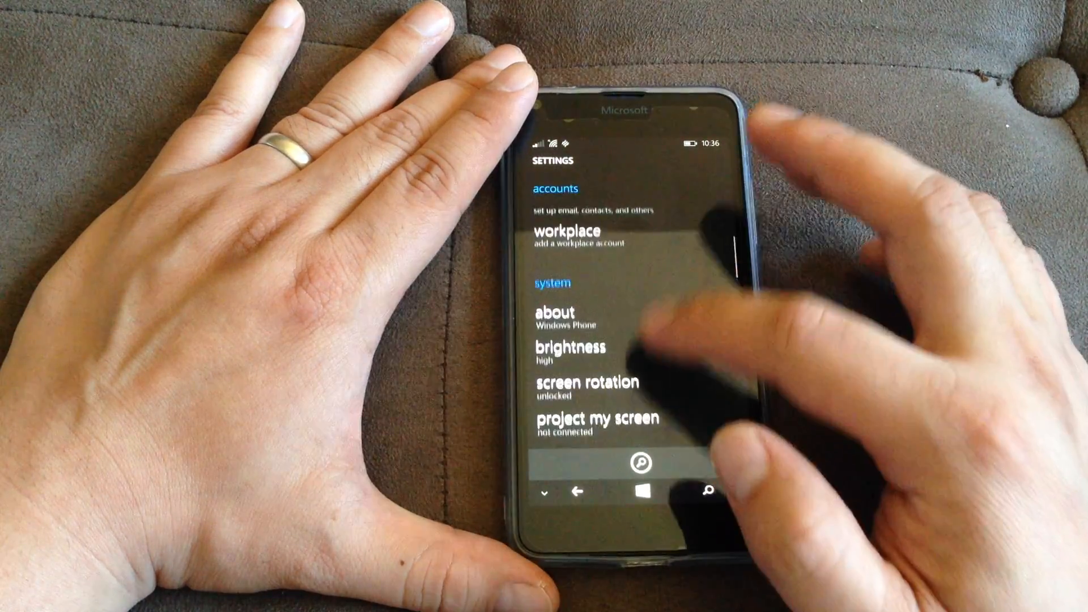
{"action": "scroll", "scroll_direction": "down", "scroll_amount": 3}
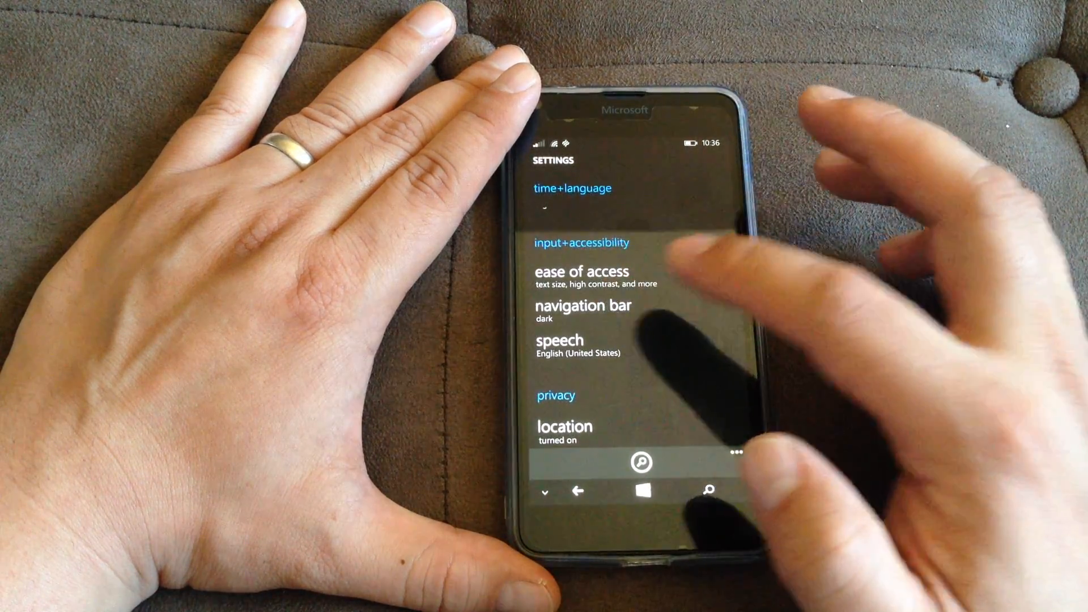
{"action": "left_click", "coordinate": [583, 306]}
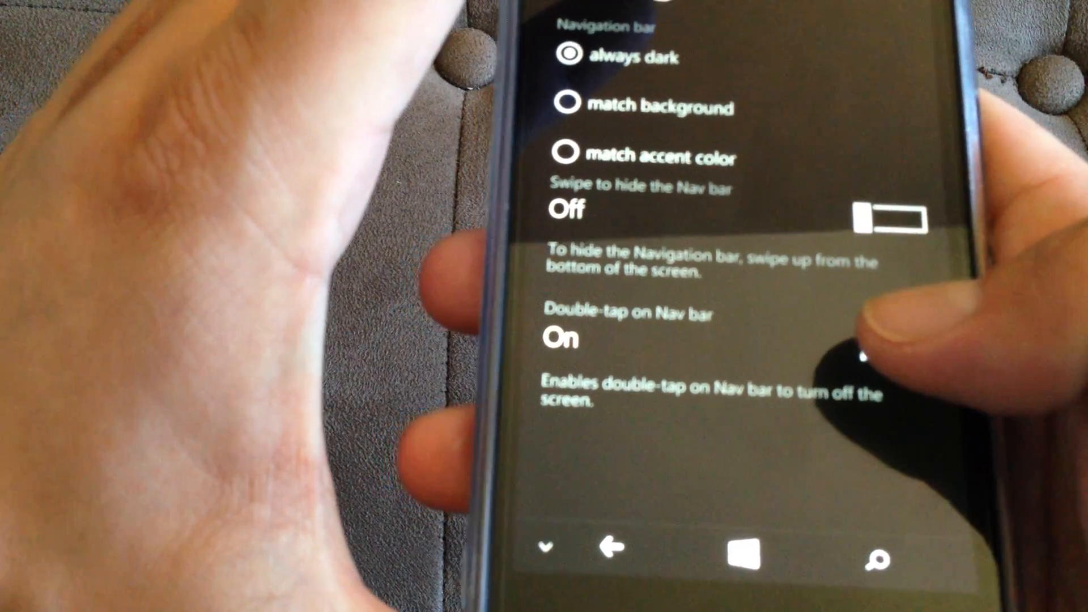
Toggle 'Double-tap on Nav bar to turn off screen' Off, then back On
{"action": "left_click", "coordinate": [888, 330]}
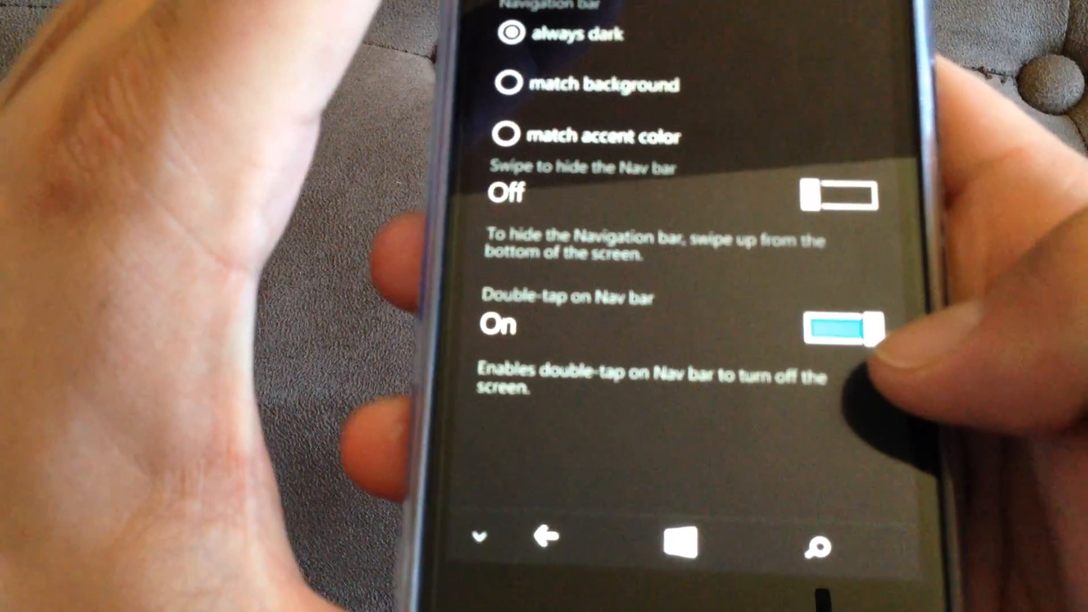
{"action": "left_click", "coordinate": [839, 327]}
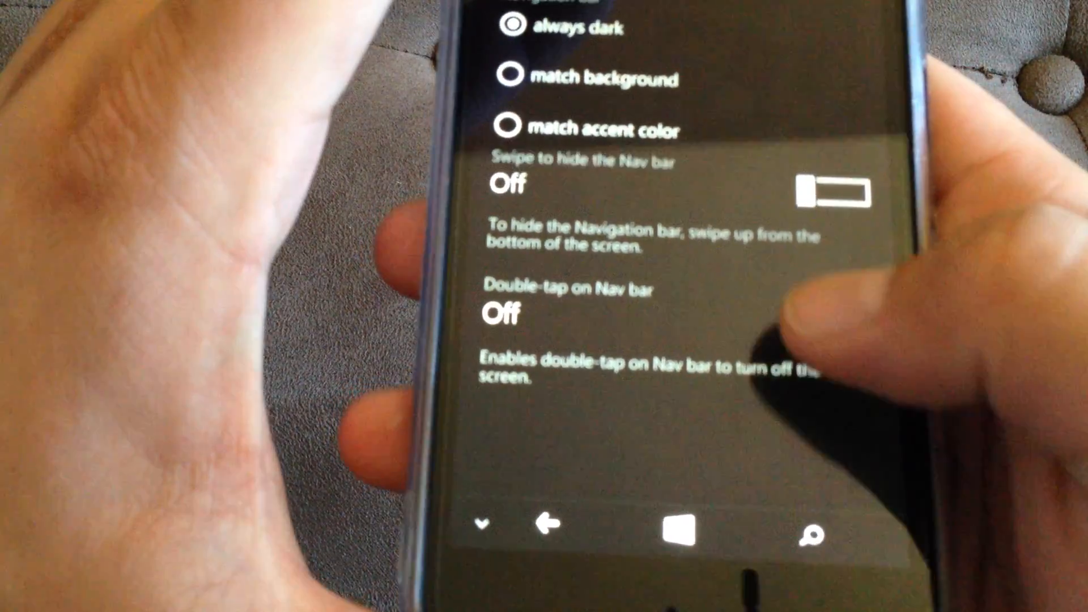
{"action": "left_click", "coordinate": [833, 326]}
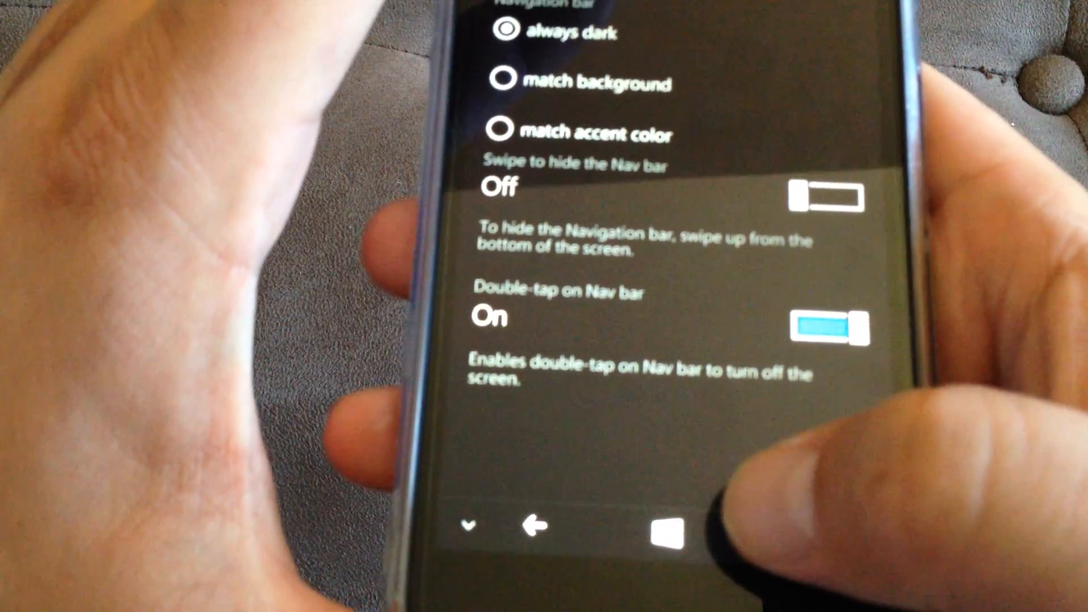